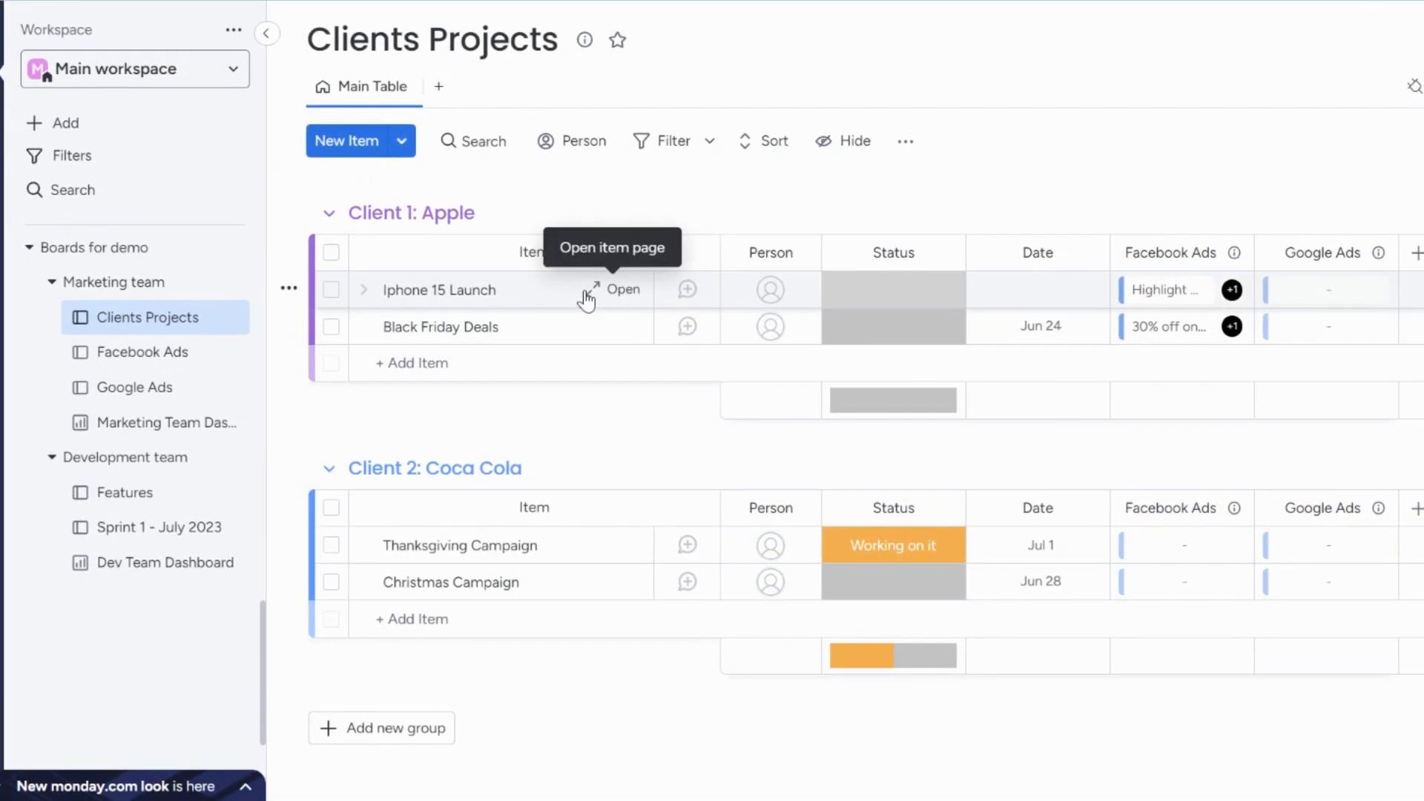
Open the Facebook Ads, Google Ads, Features and Sprint 1 - July 2023 boards, then return to Clients Projects.
left_click(1036, 326)
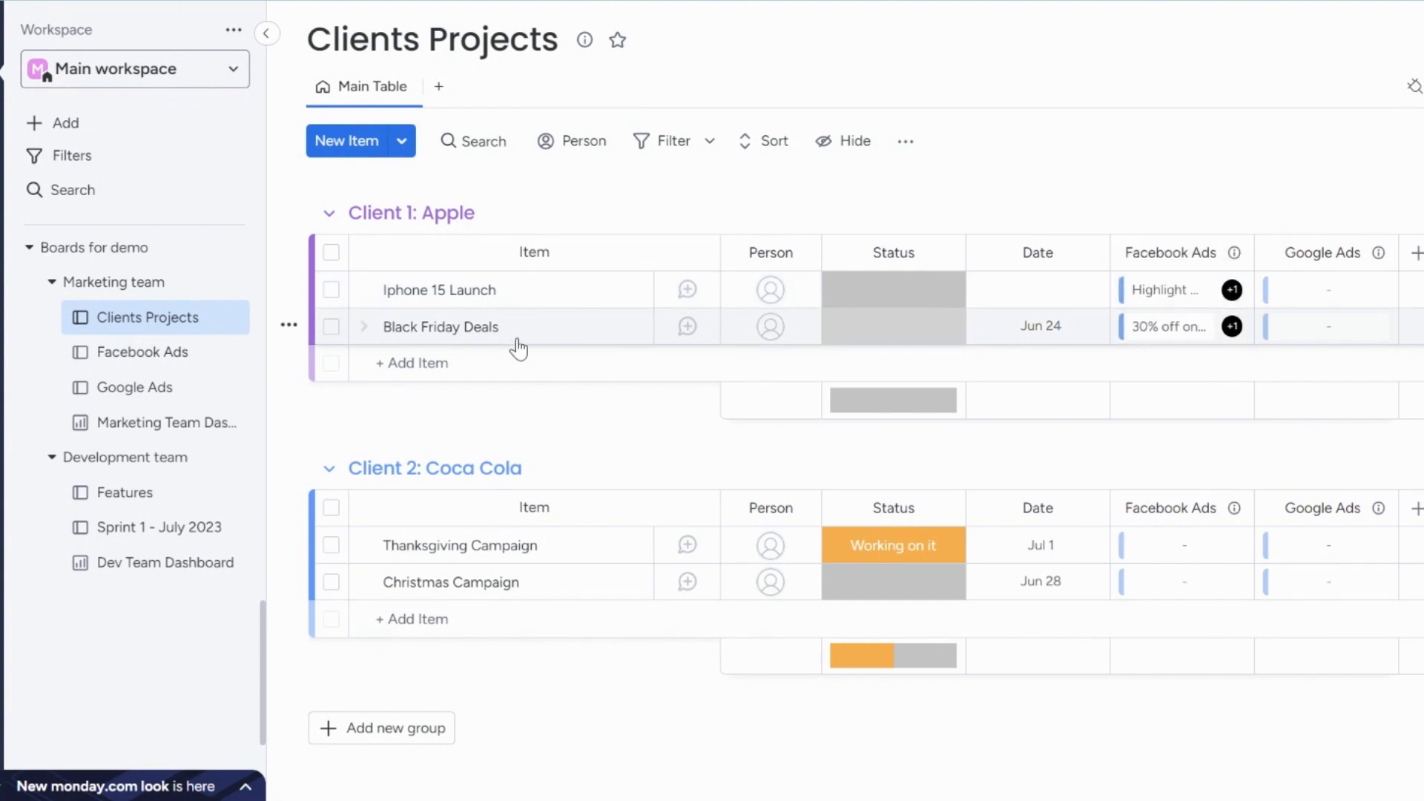
left_click(137, 351)
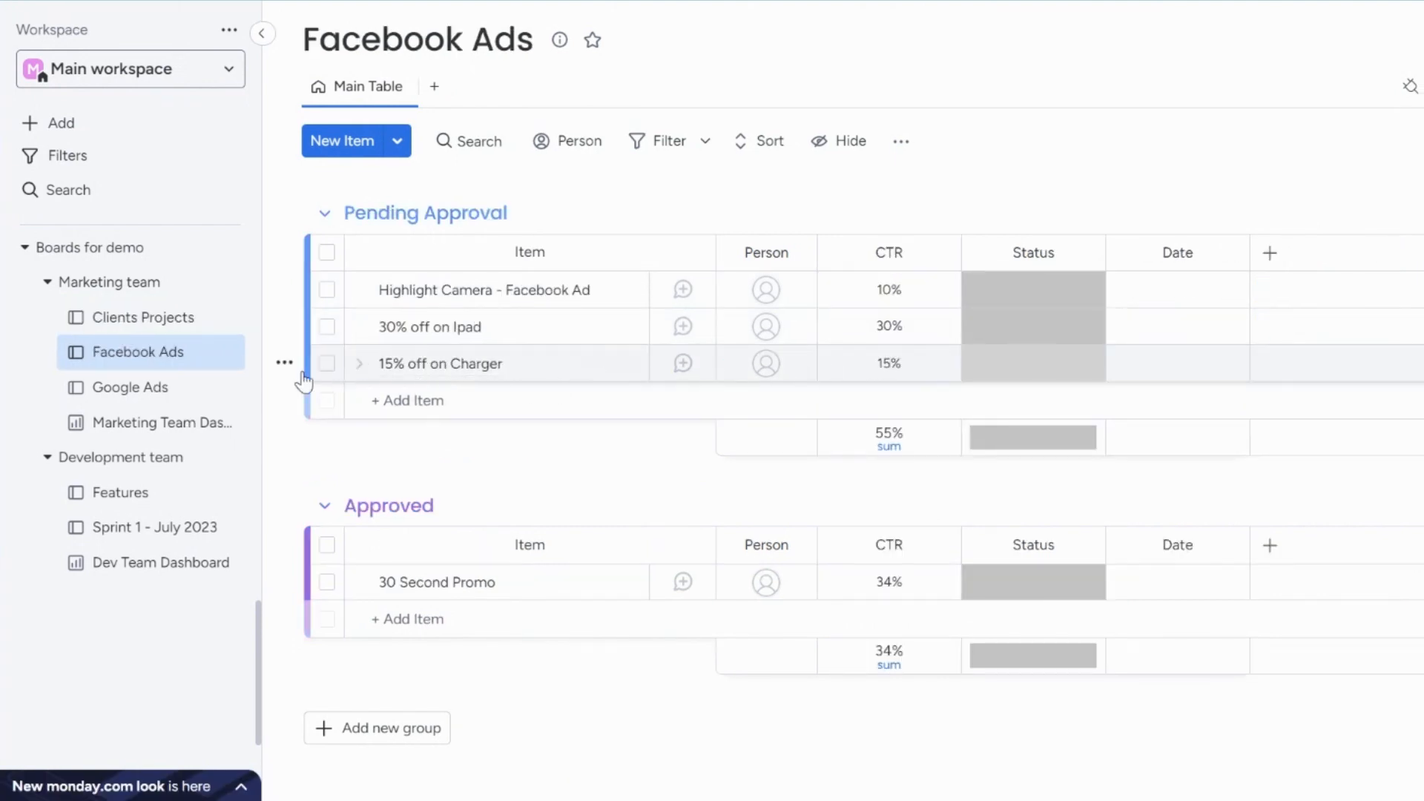
left_click(129, 387)
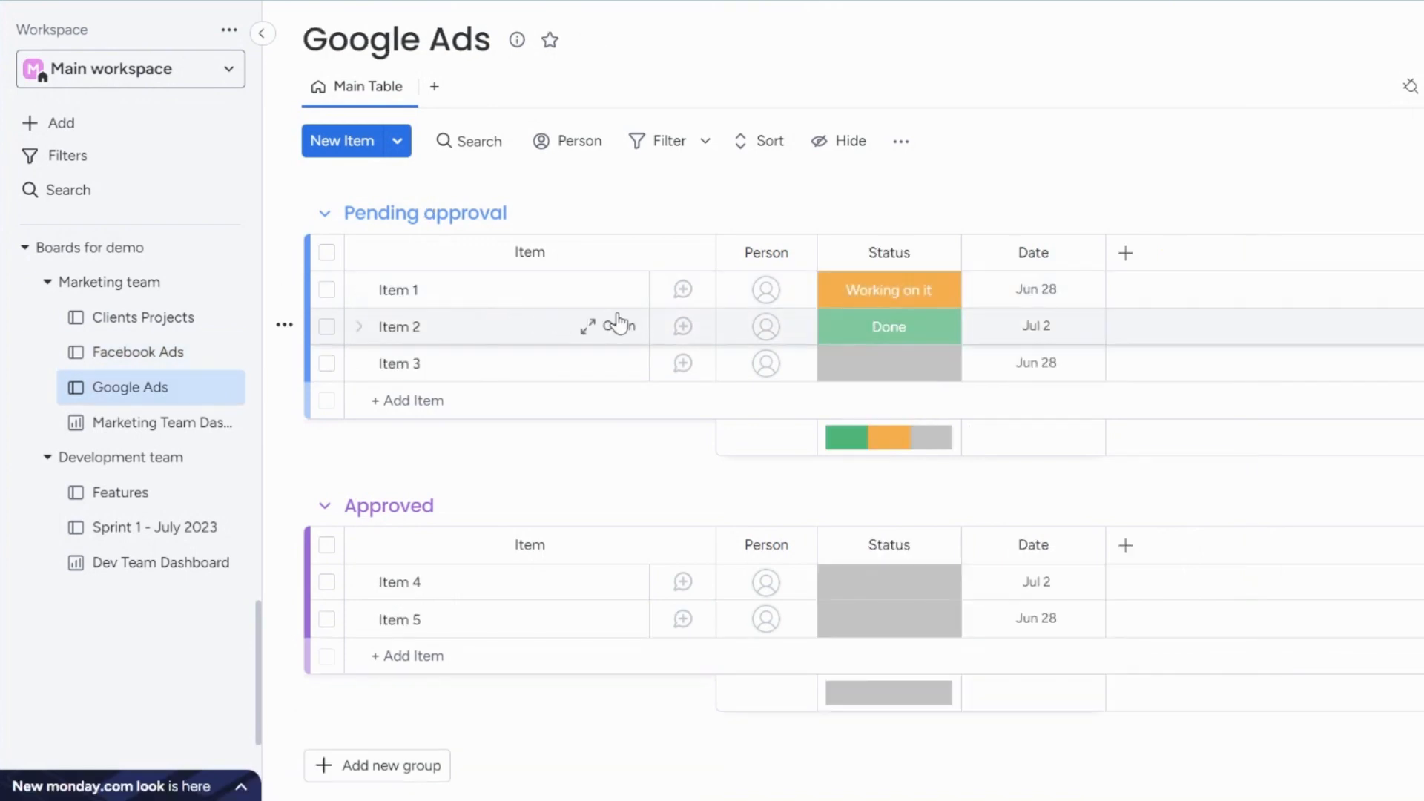
left_click(116, 494)
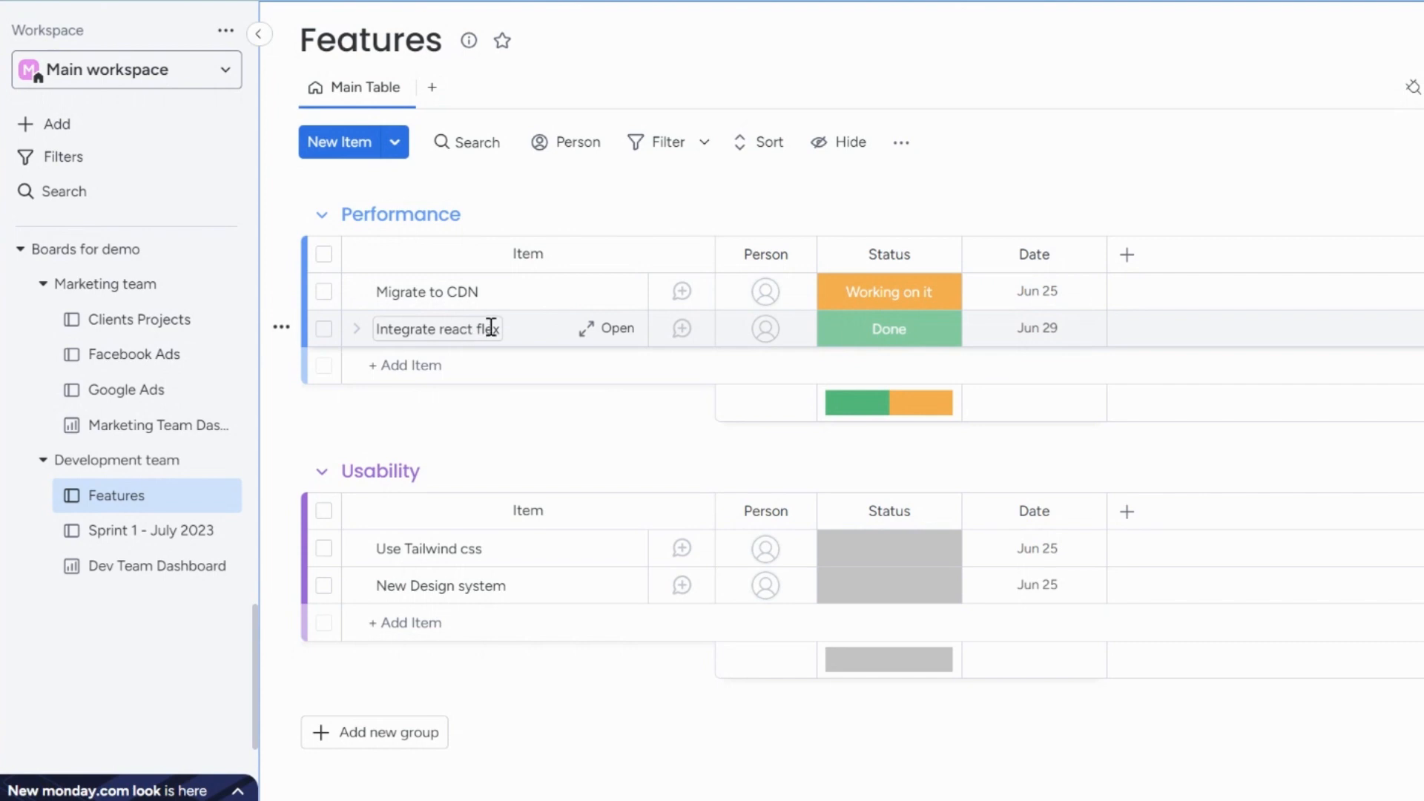
mouse_move(145, 530)
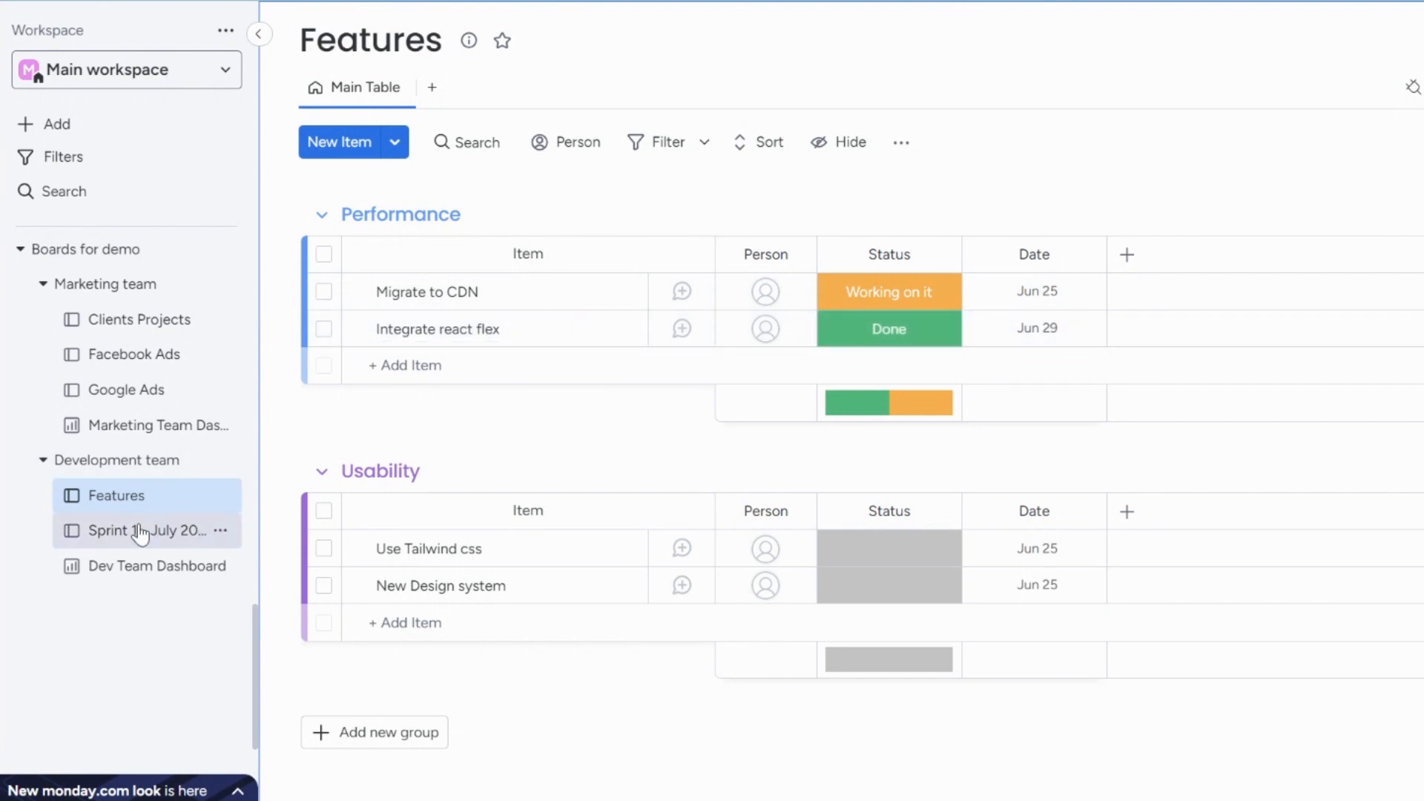
left_click(146, 531)
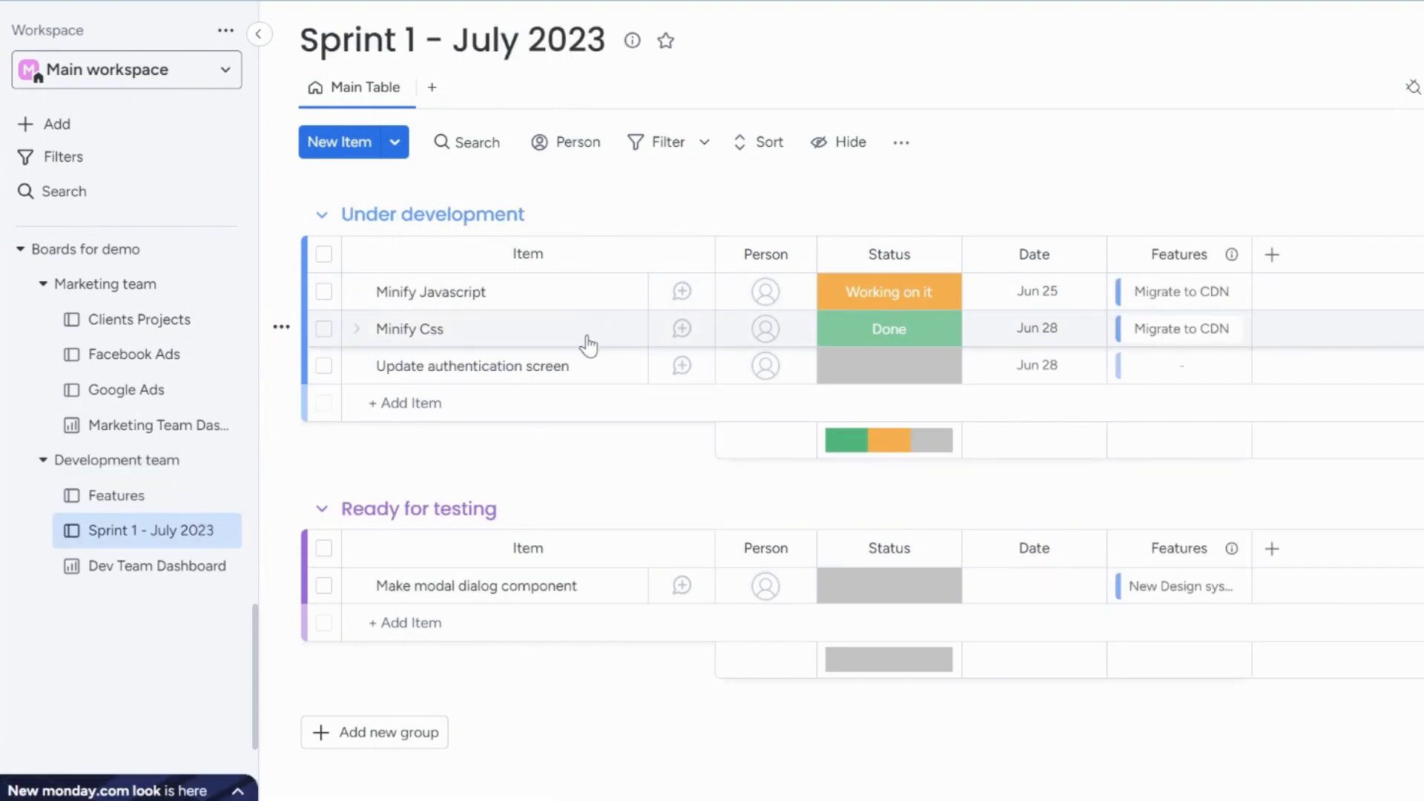
left_click(141, 319)
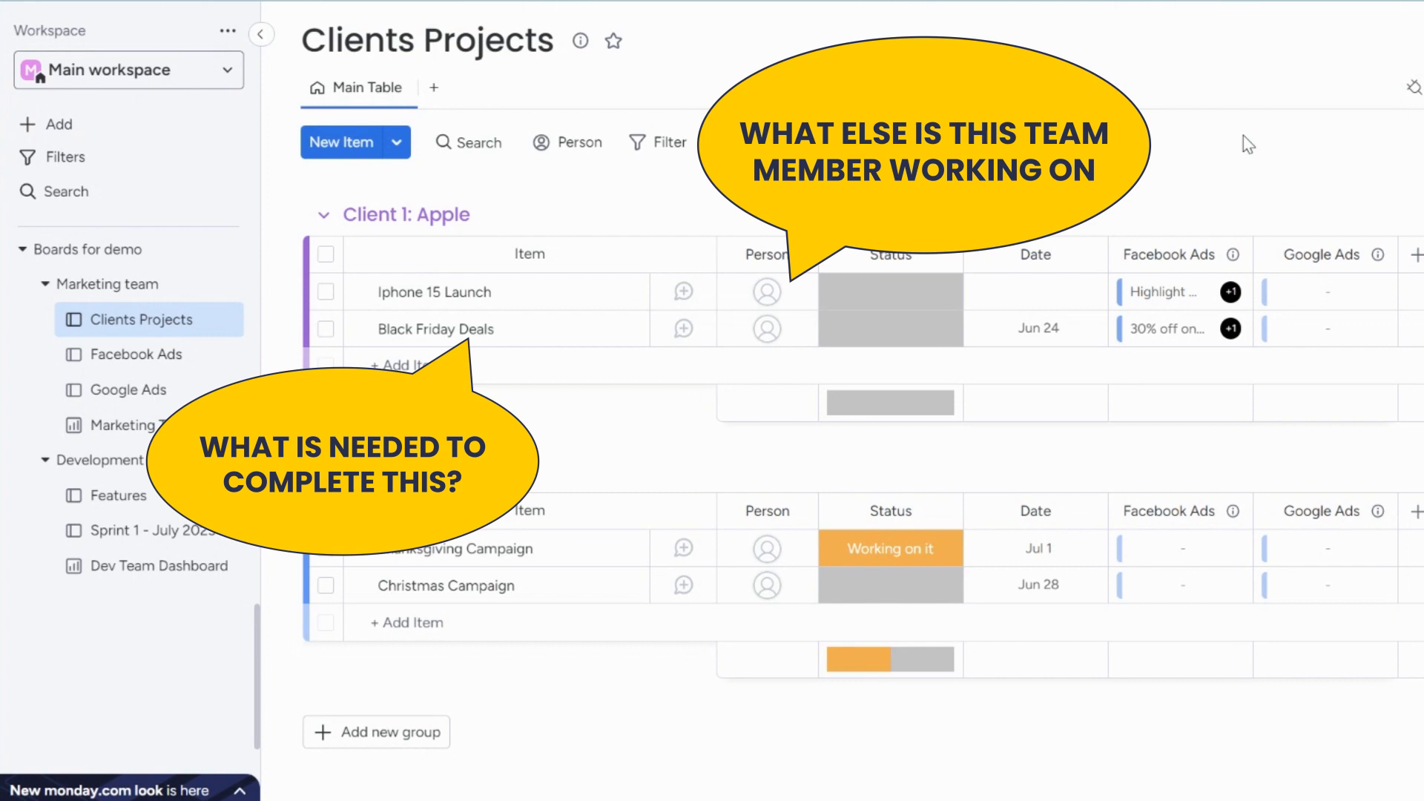
mouse_move(1232, 194)
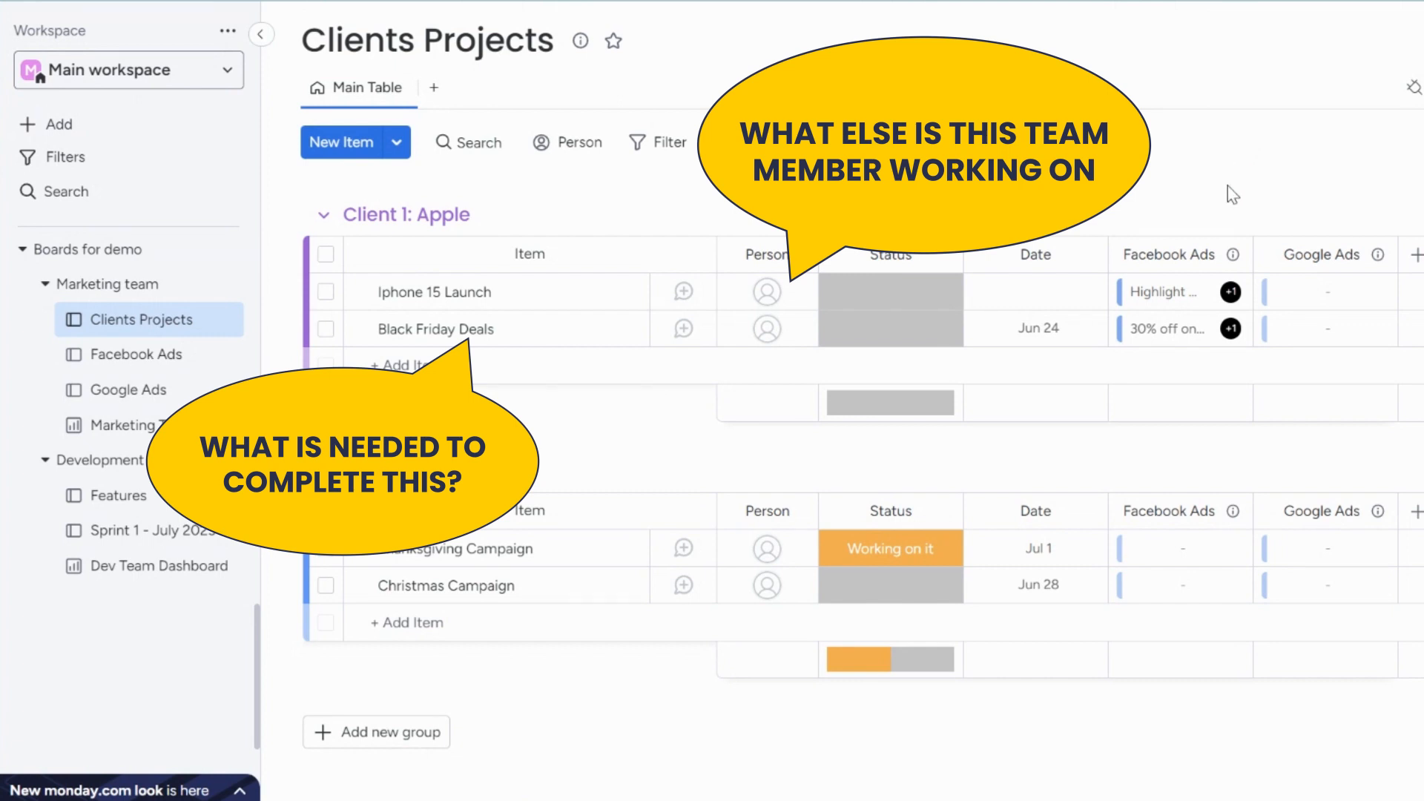
mouse_move(1172, 291)
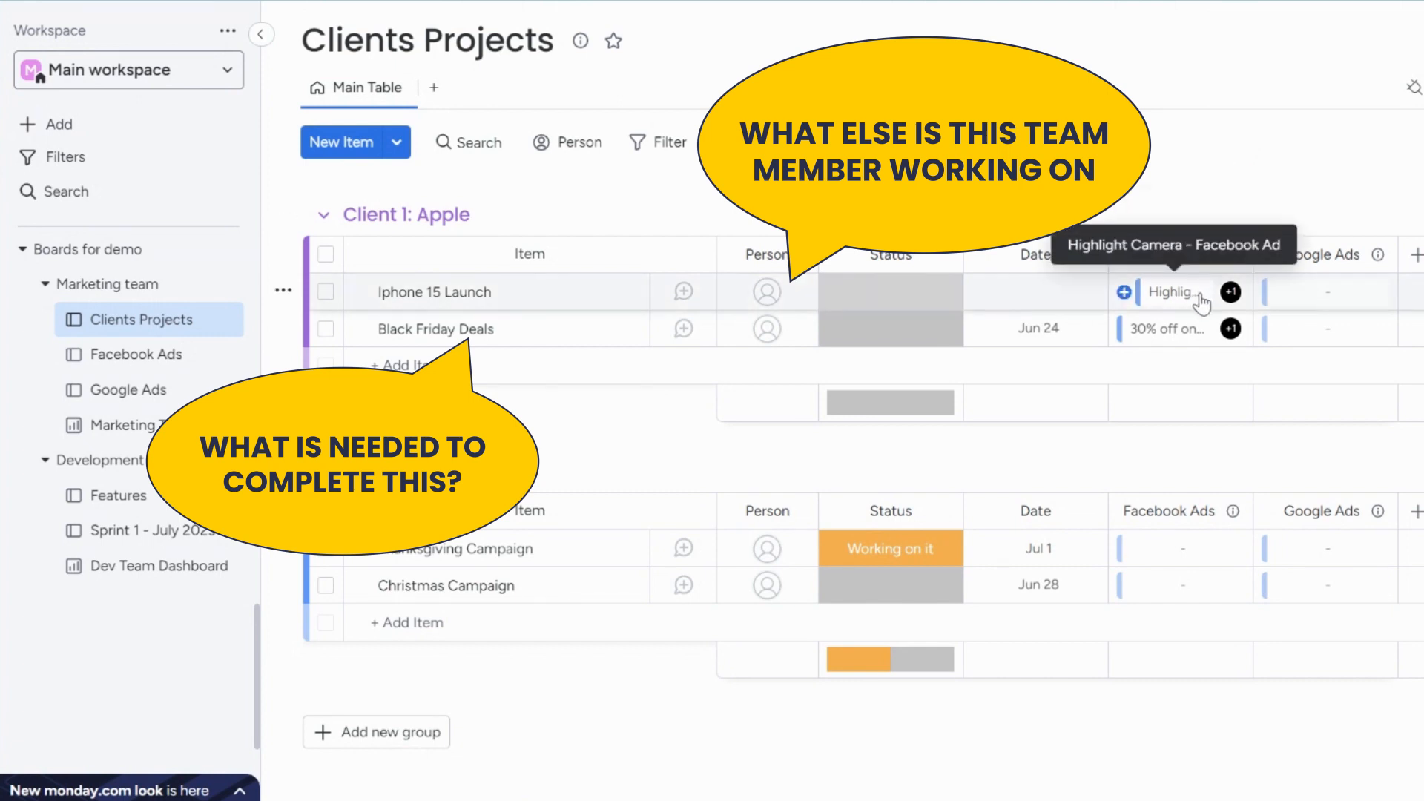
mouse_move(1197, 336)
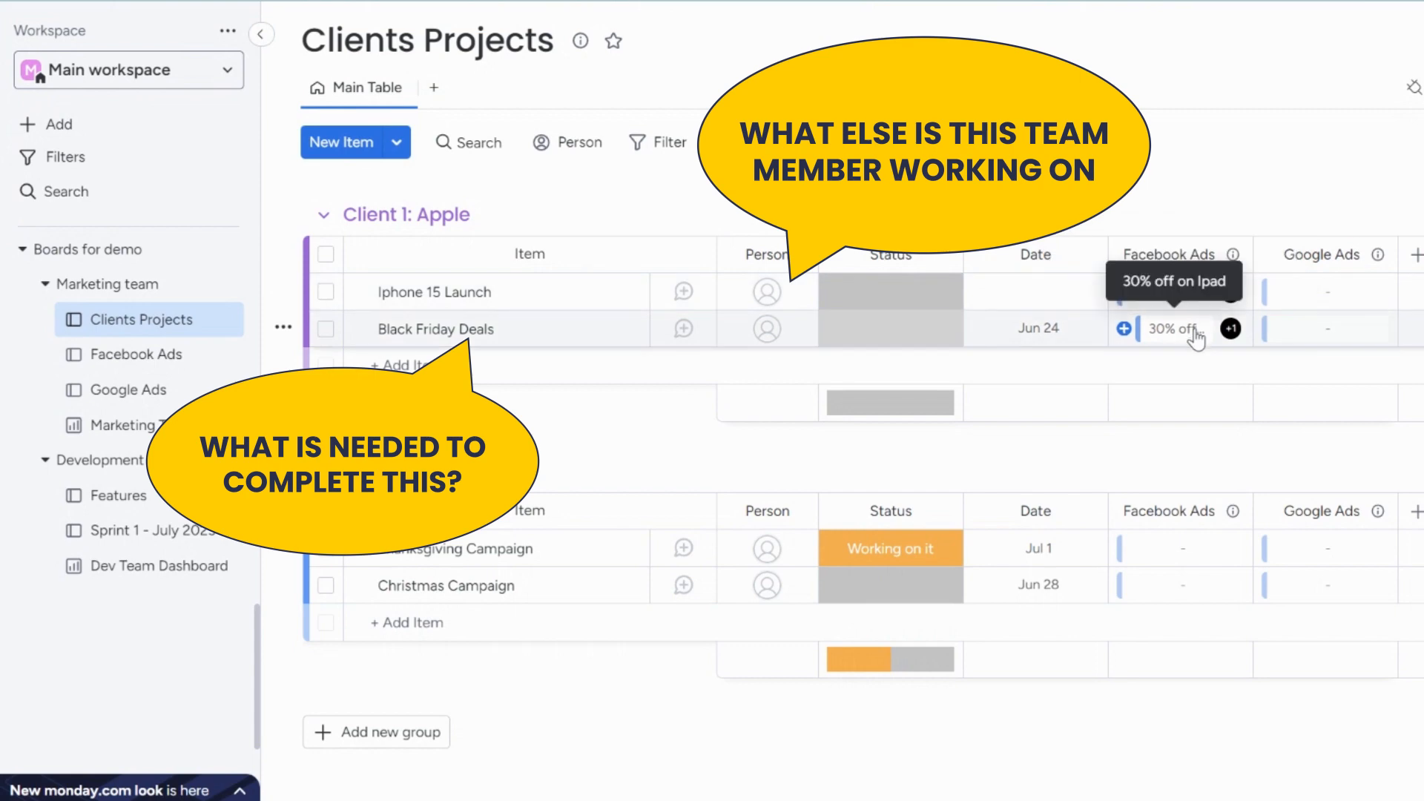
Open the linked '30% off on Ipad' ad and its Facebook Ads board.
left_click(1172, 328)
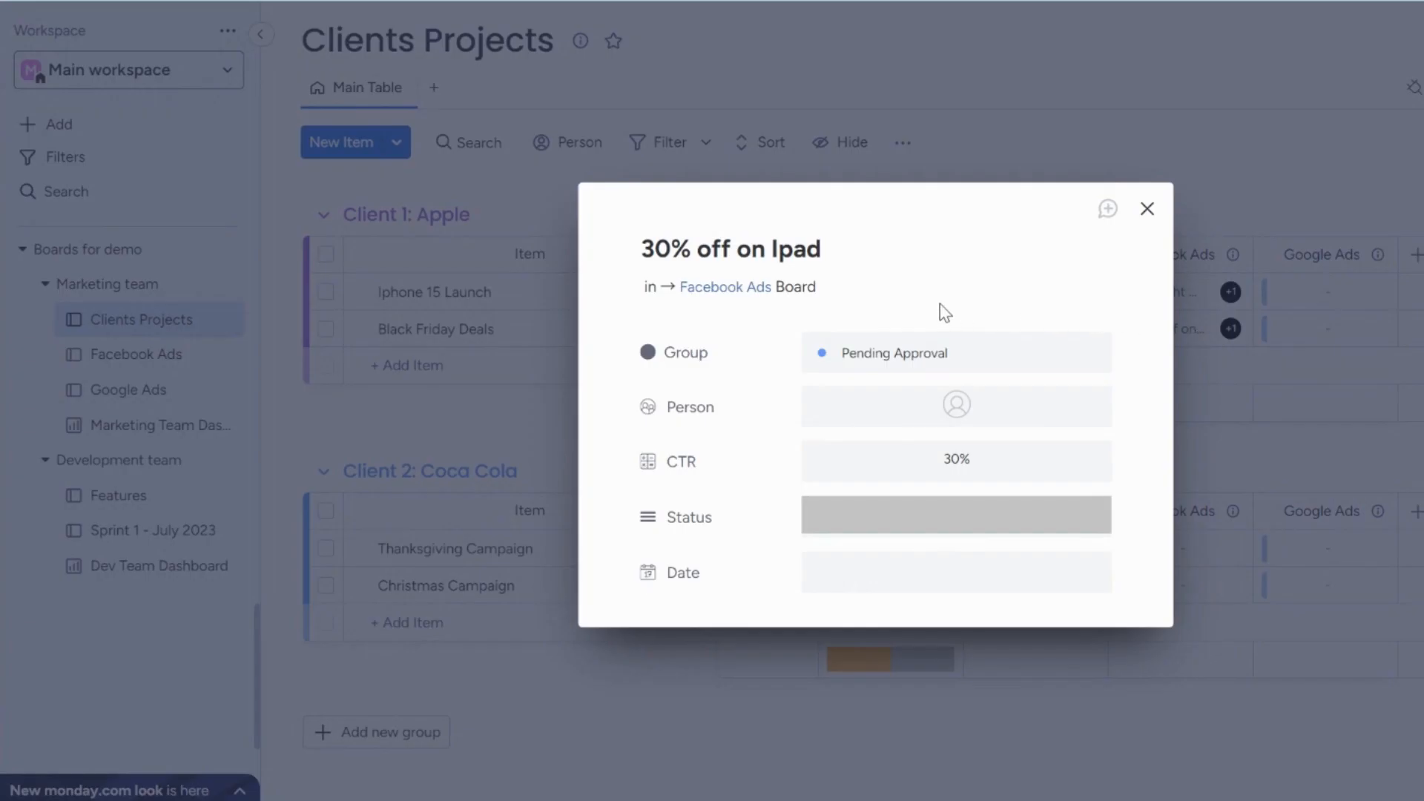
mouse_move(727, 286)
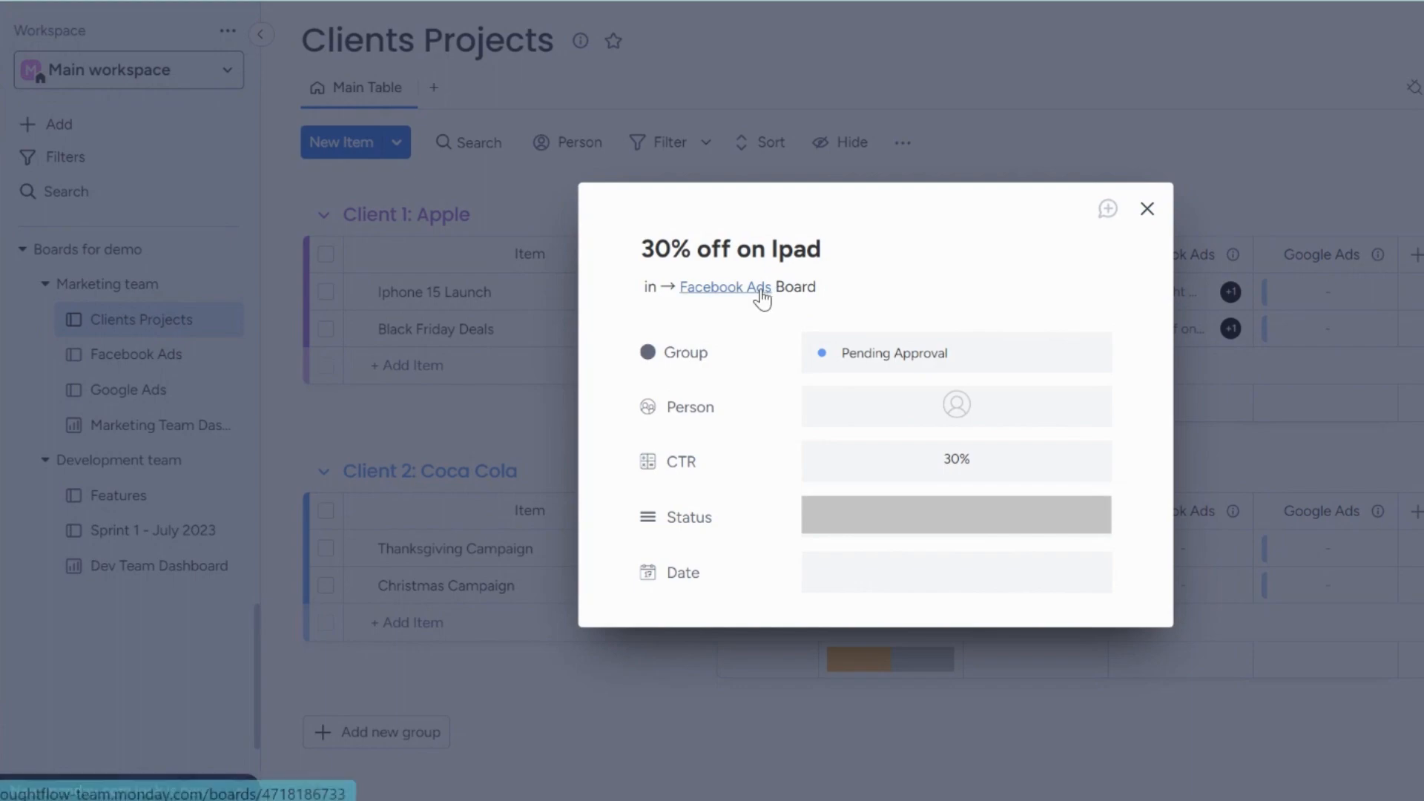
left_click(724, 287)
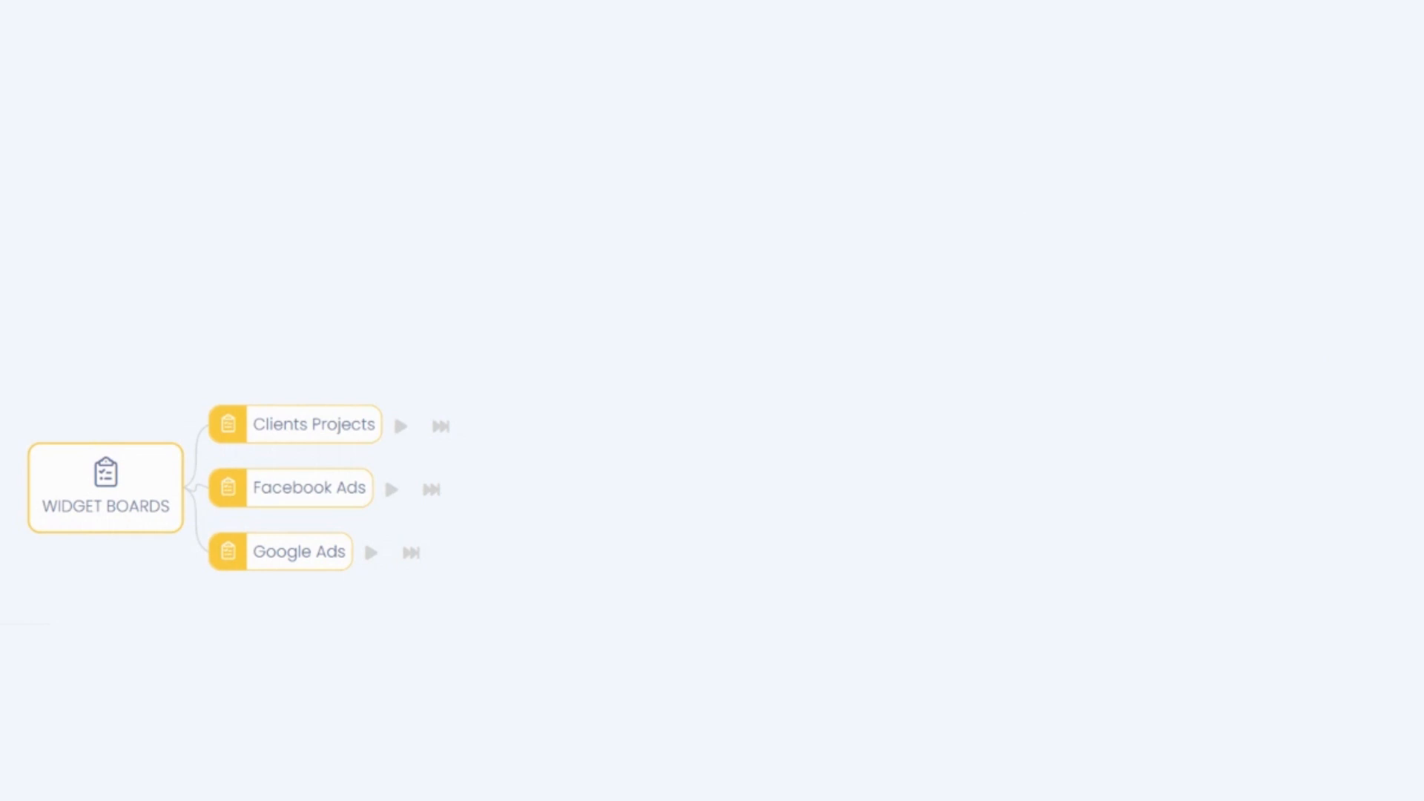
mouse_move(399, 426)
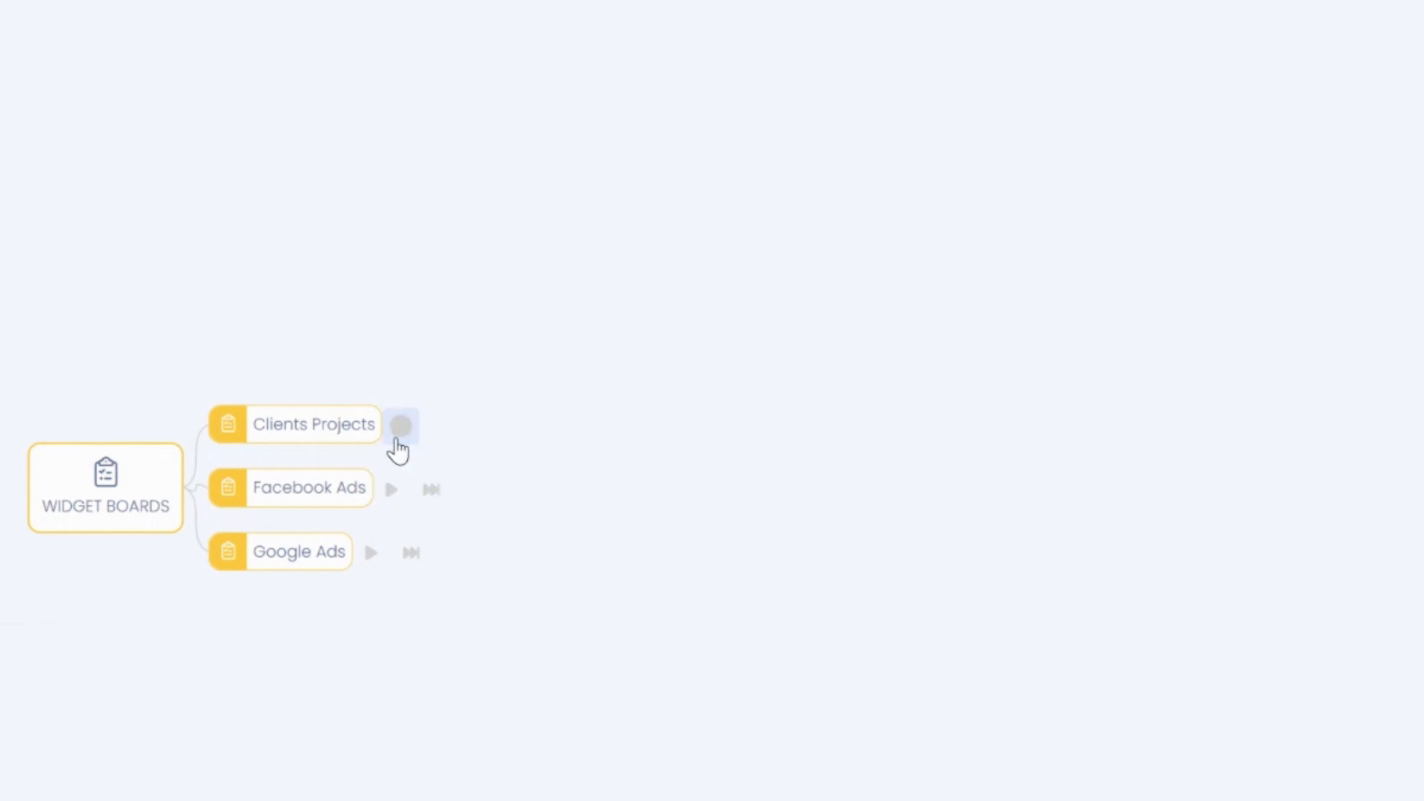
Expand the Clients Projects node in the Bird's Eye View tree into its groups.
left_click(401, 428)
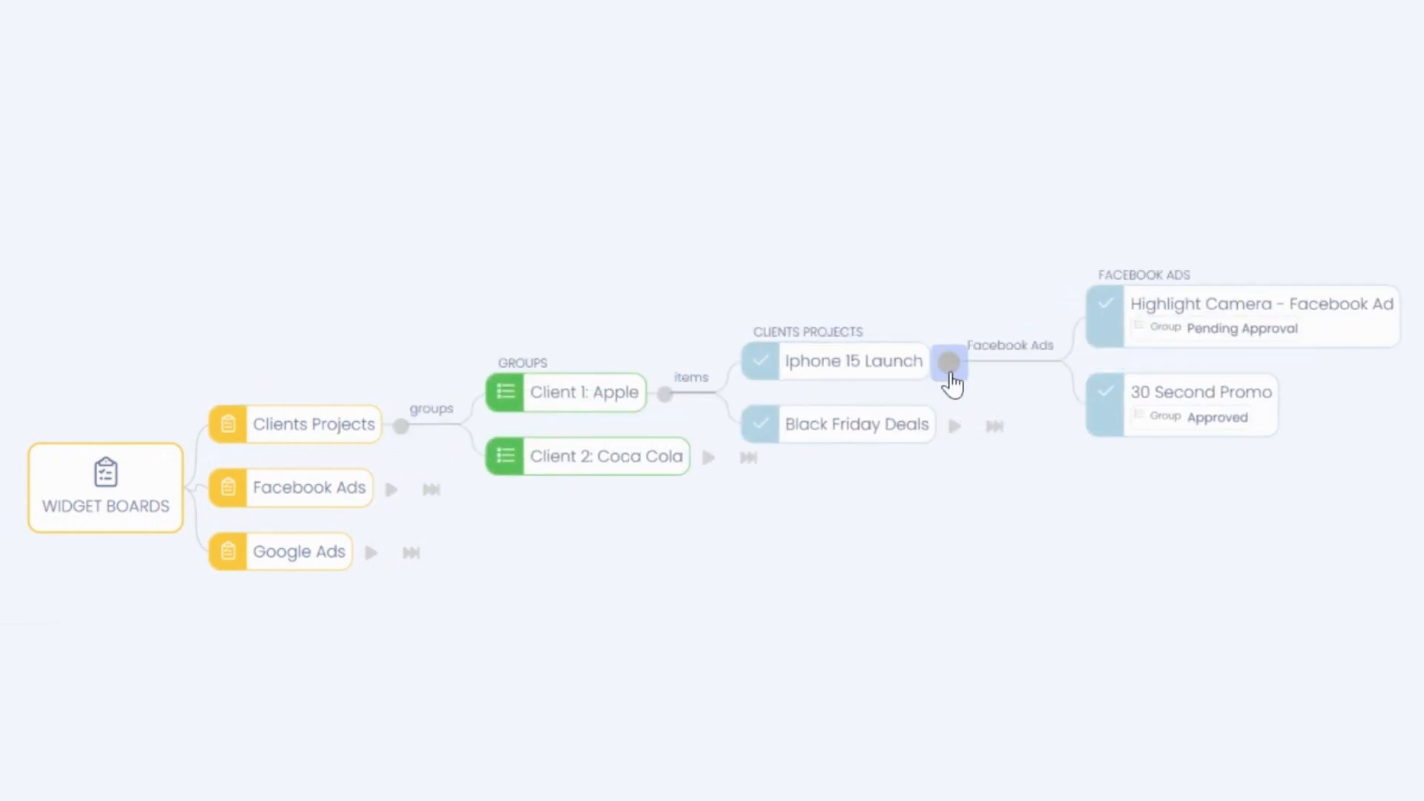
mouse_move(1081, 388)
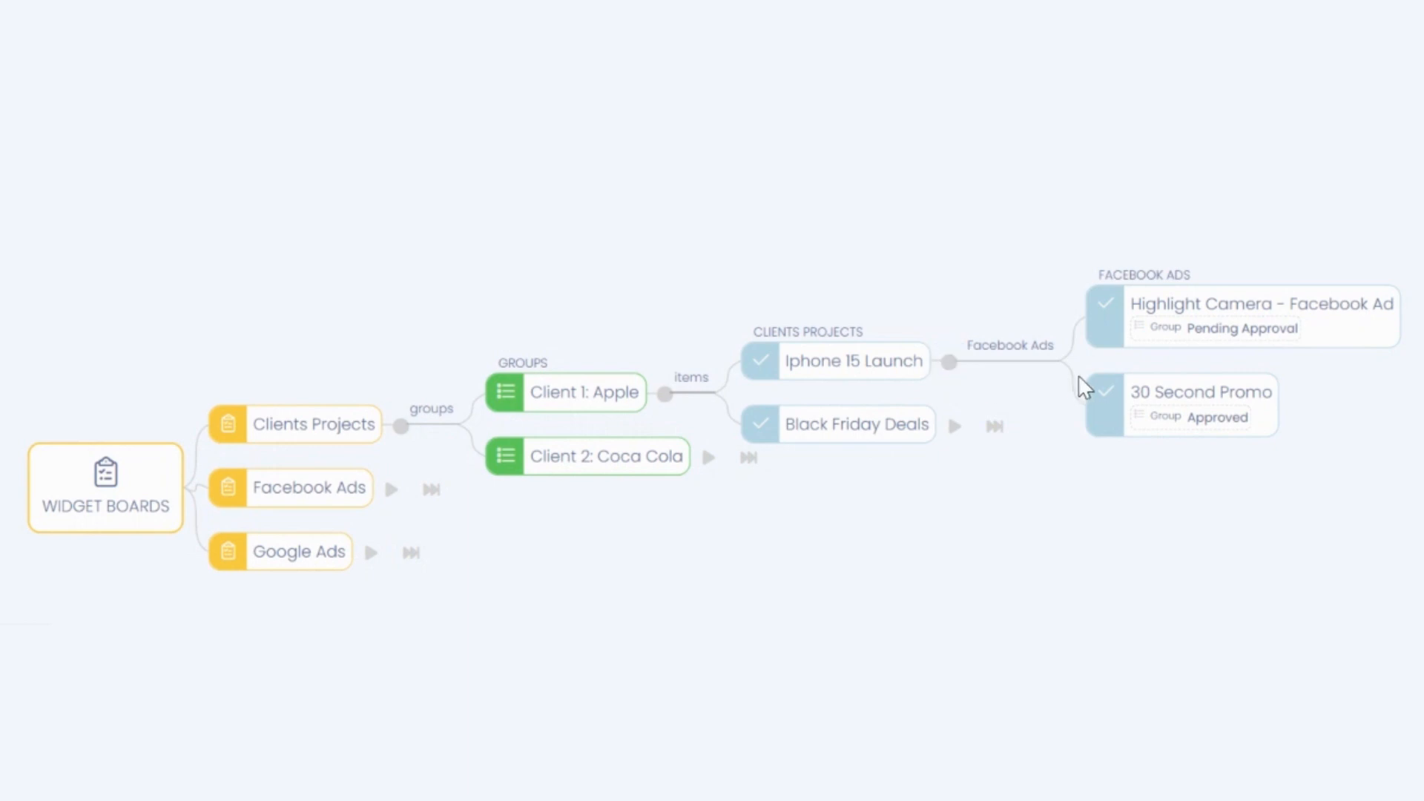
mouse_move(1140, 381)
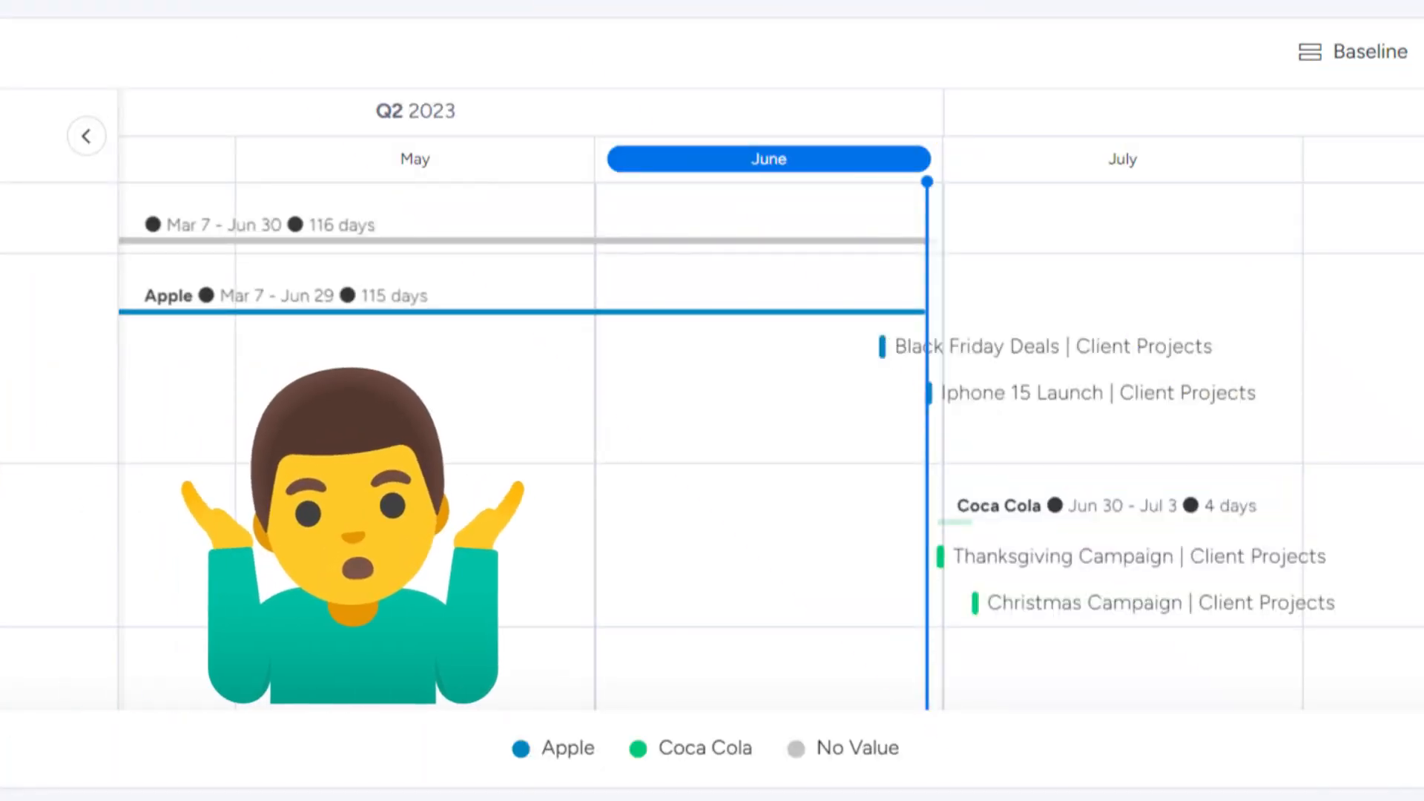
left_click(261, 199)
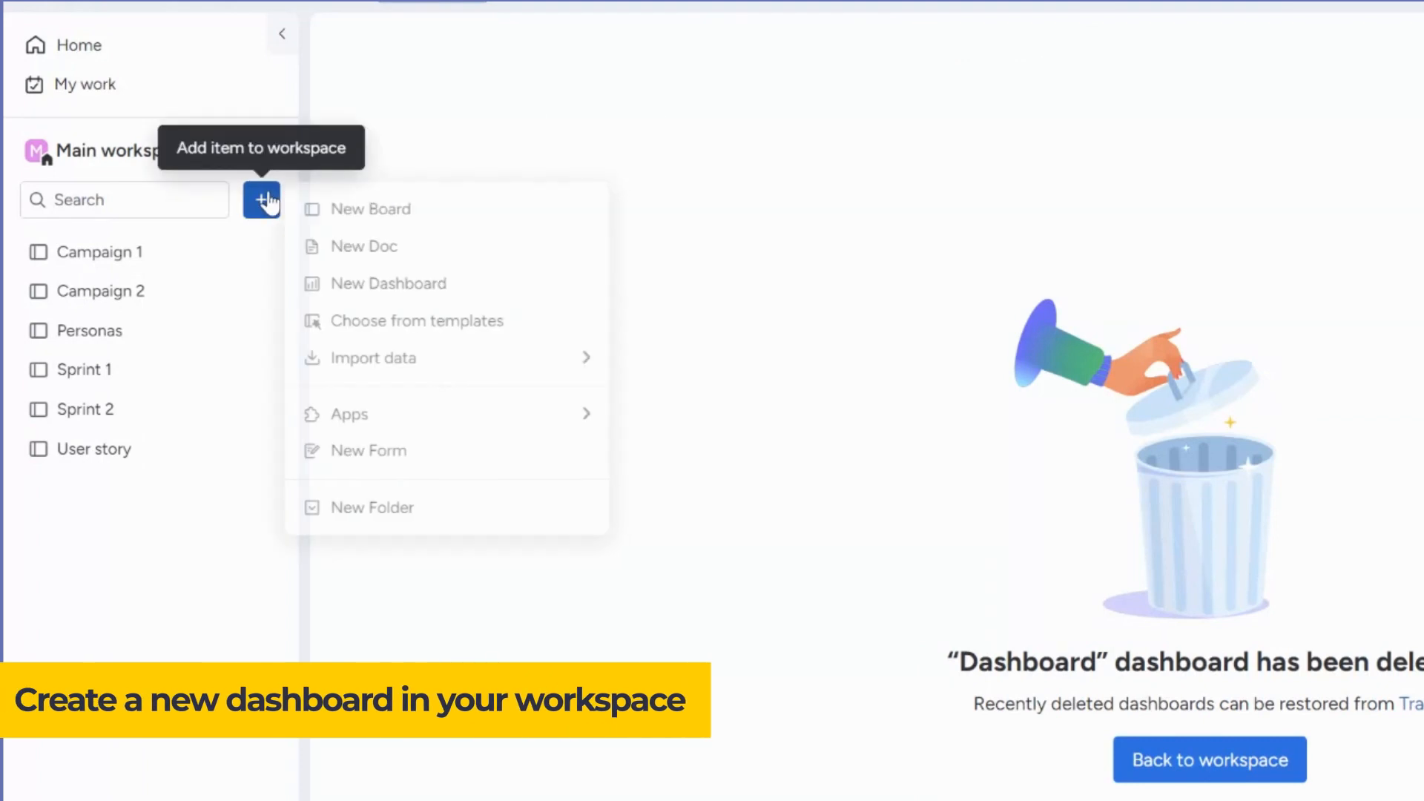
Create a New Dashboard and install the Bird's Eye View widget from More widgets.
left_click(387, 283)
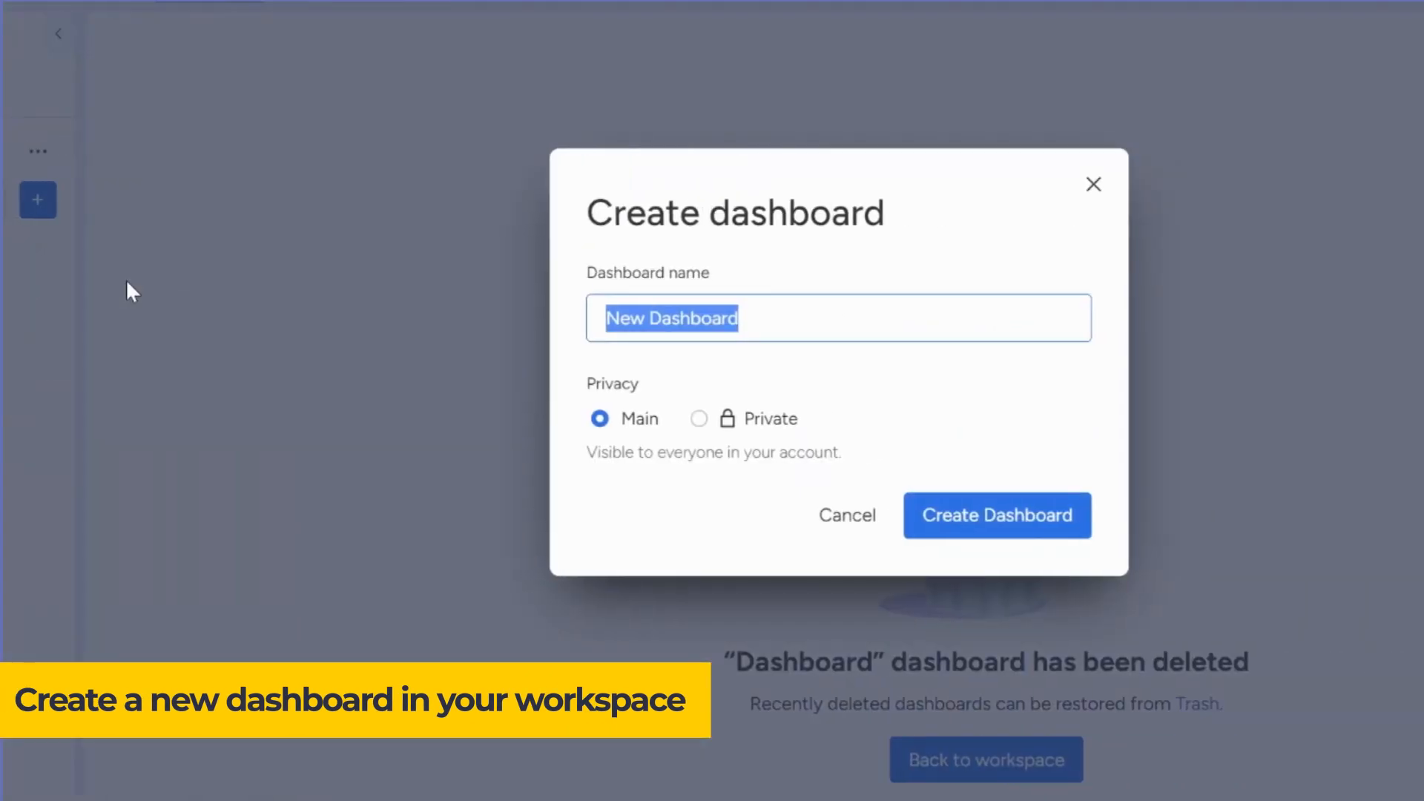
left_click(996, 515)
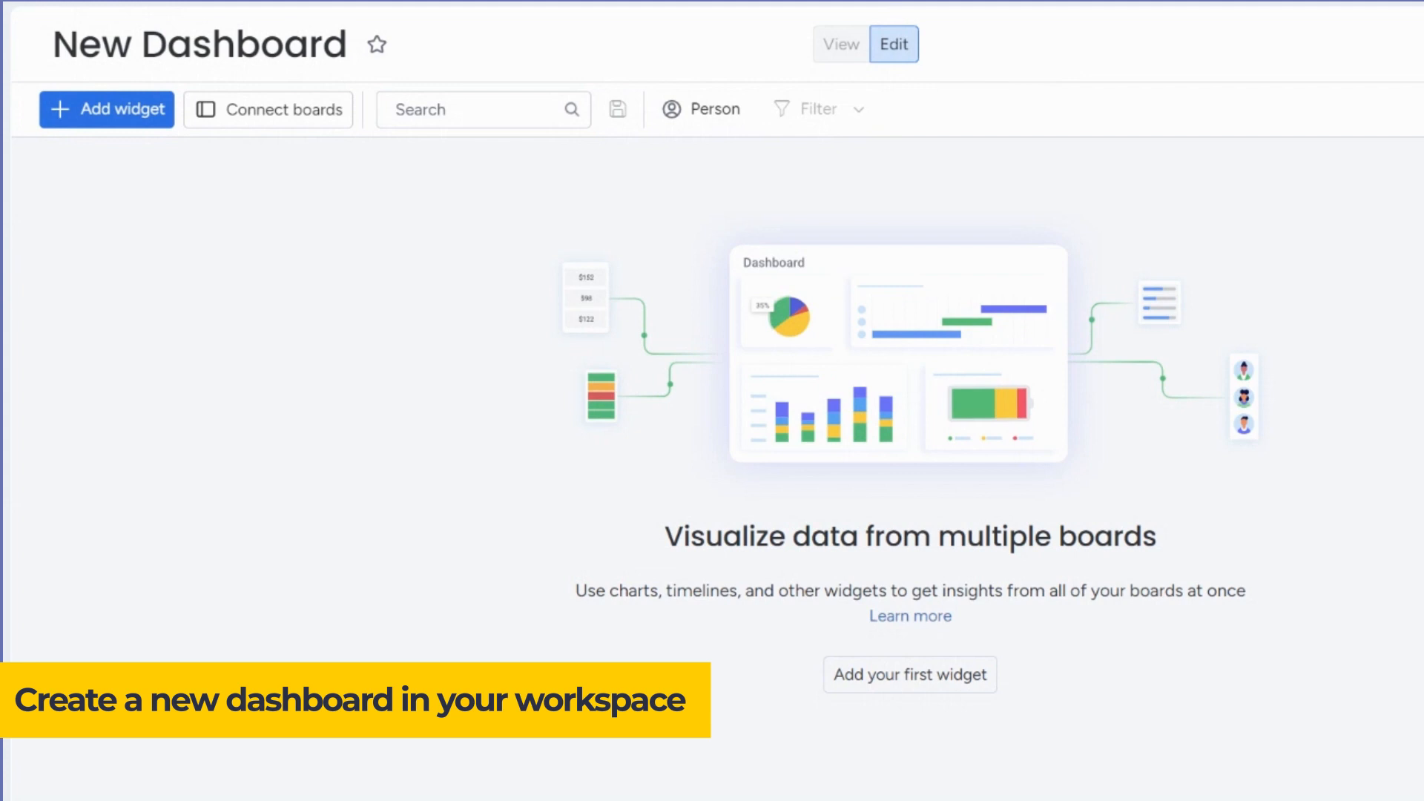
left_click(106, 109)
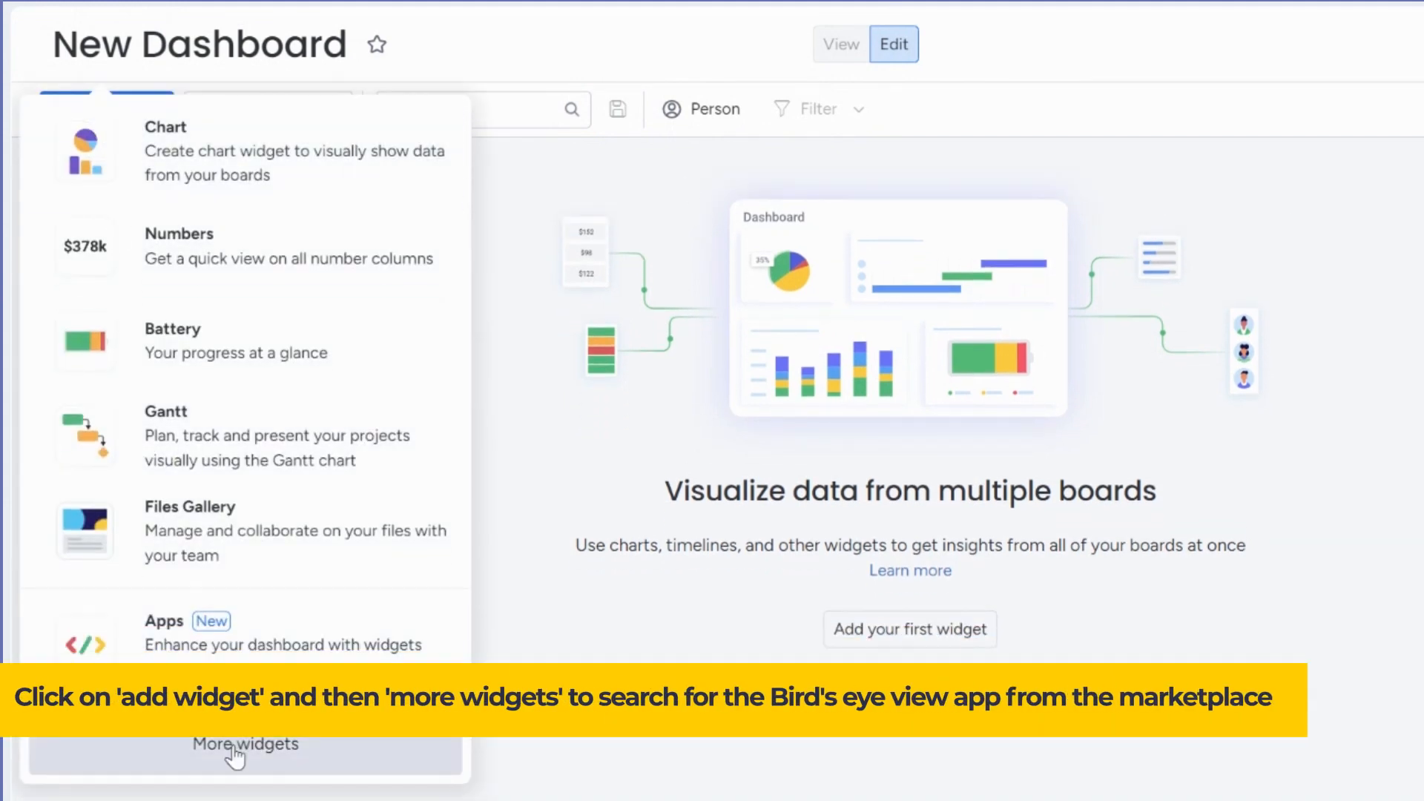
left_click(245, 744)
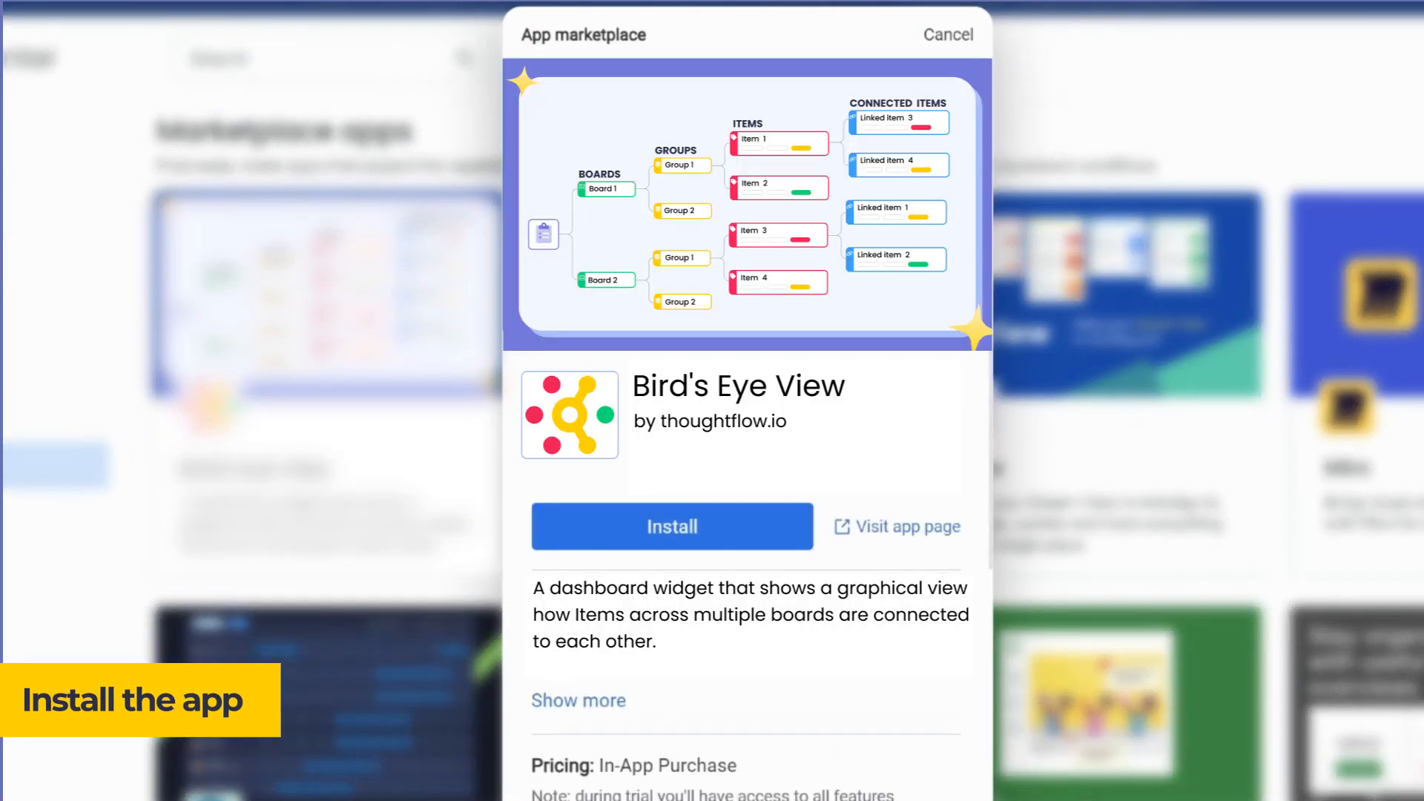
left_click(671, 526)
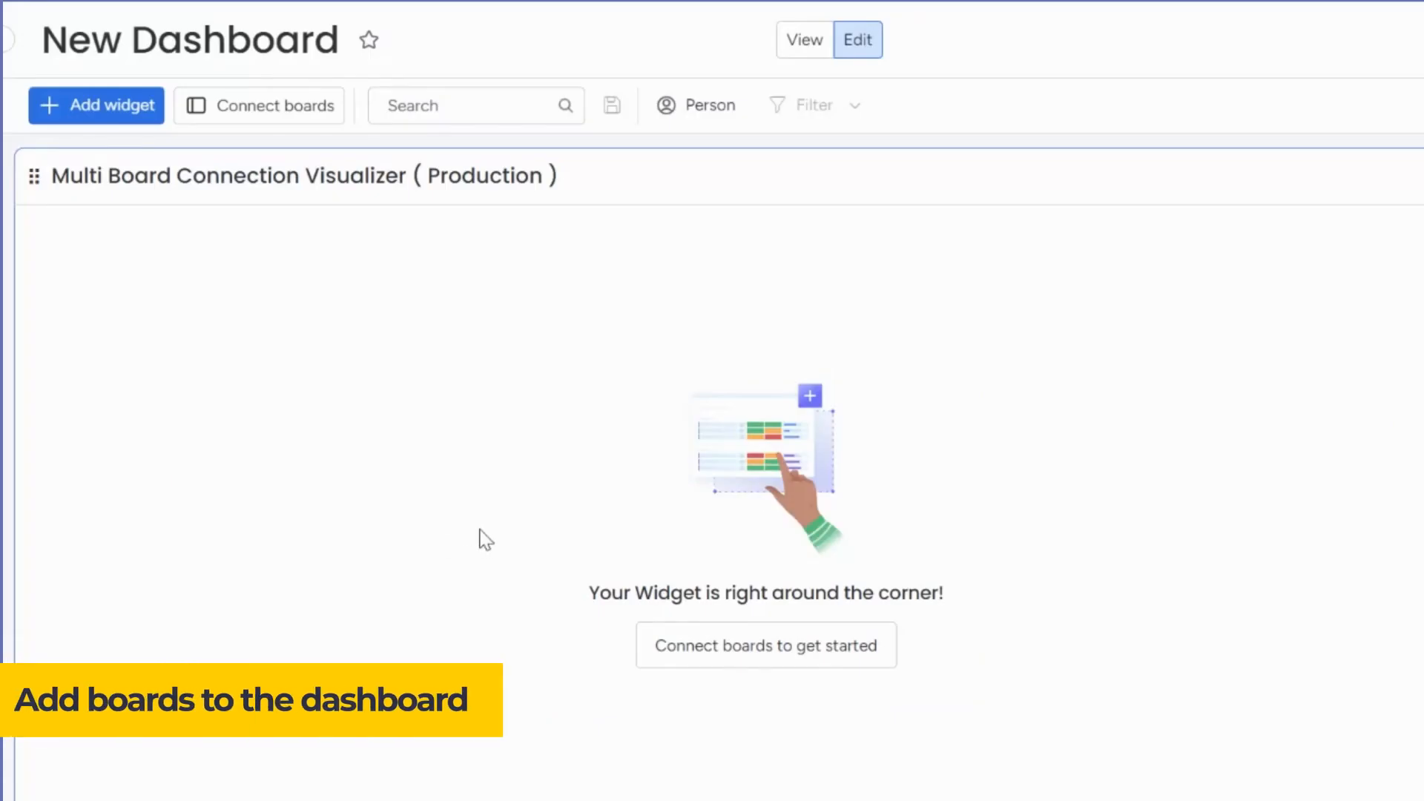
Connect three boards, then expand Clients Projects and all items under Iphone 15 Launch.
left_click(766, 644)
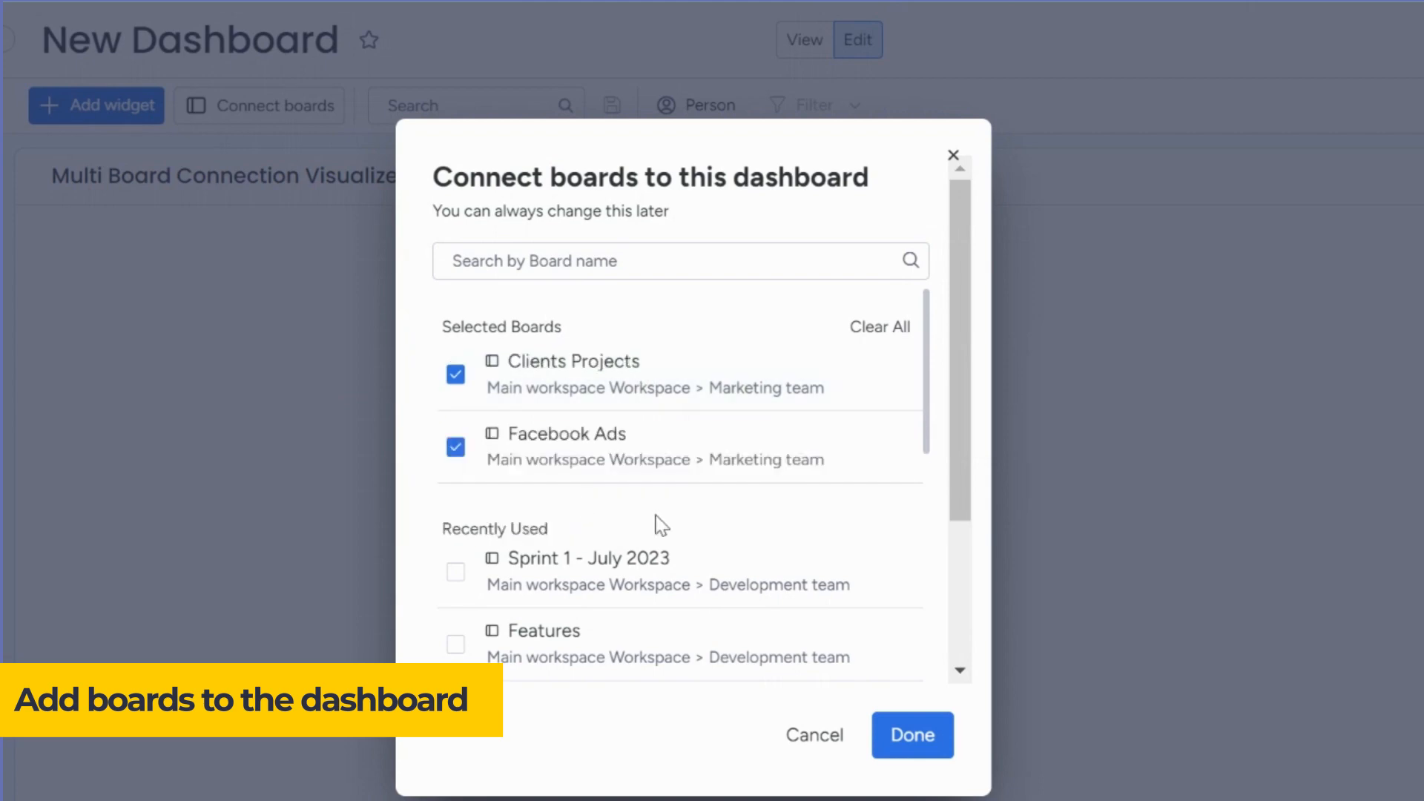
left_click(911, 735)
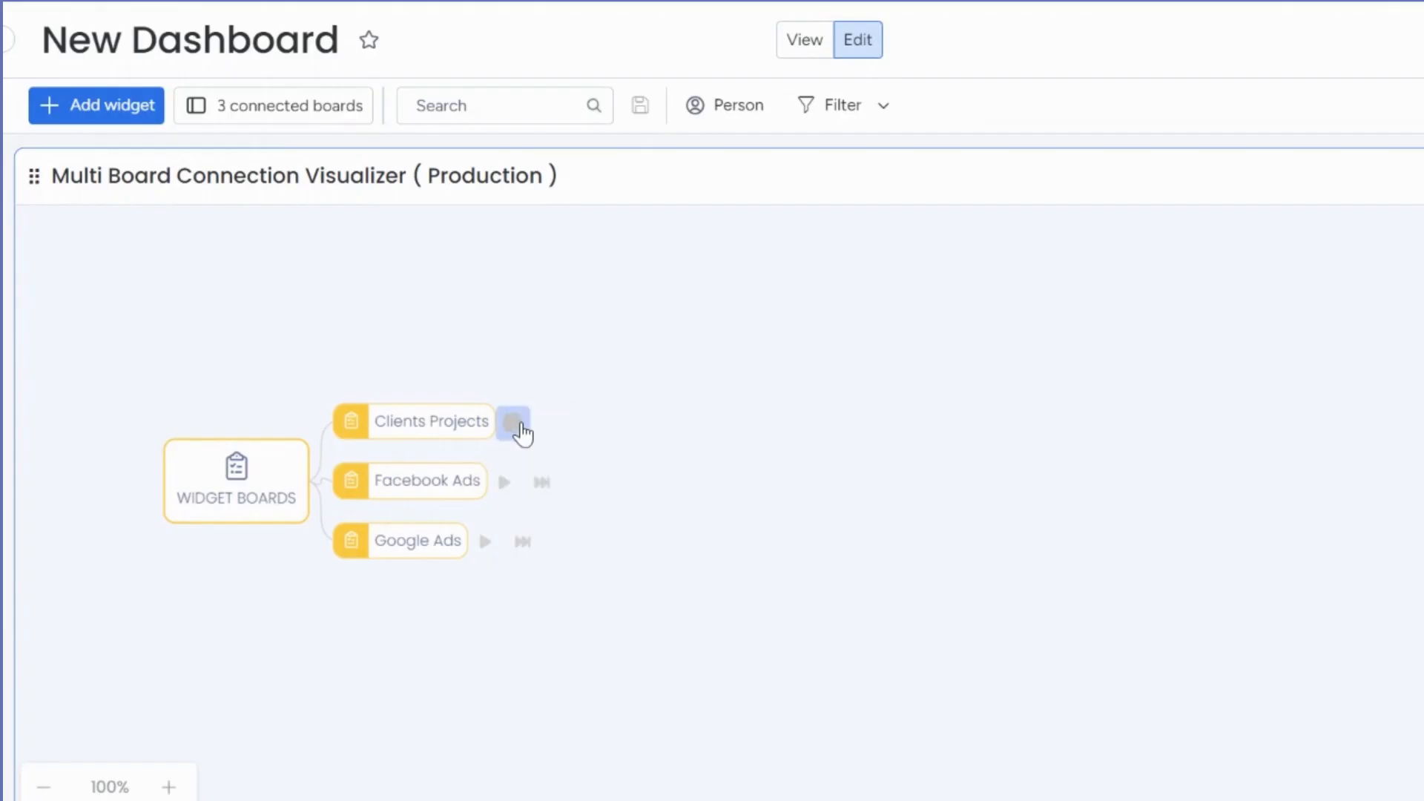
left_click(513, 421)
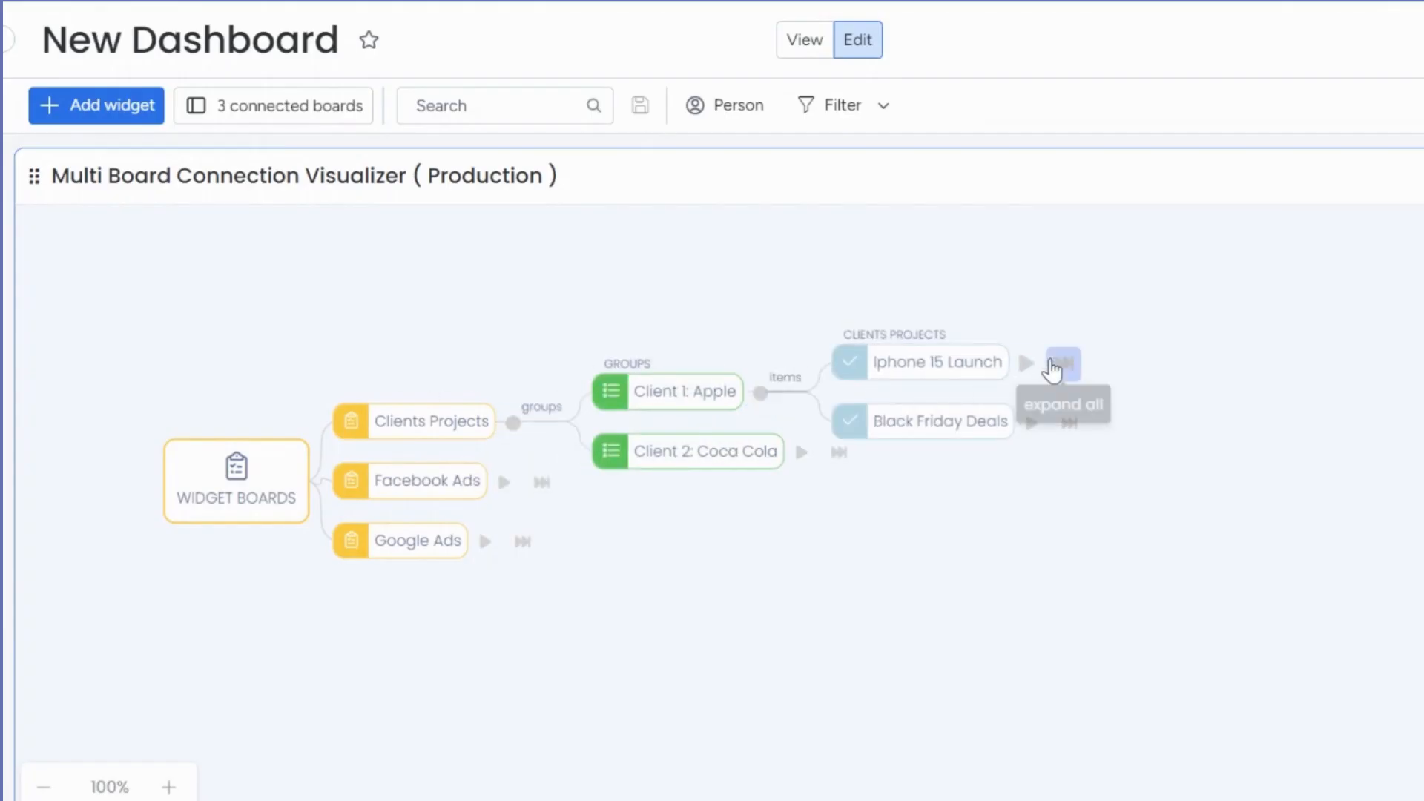
left_click(1061, 363)
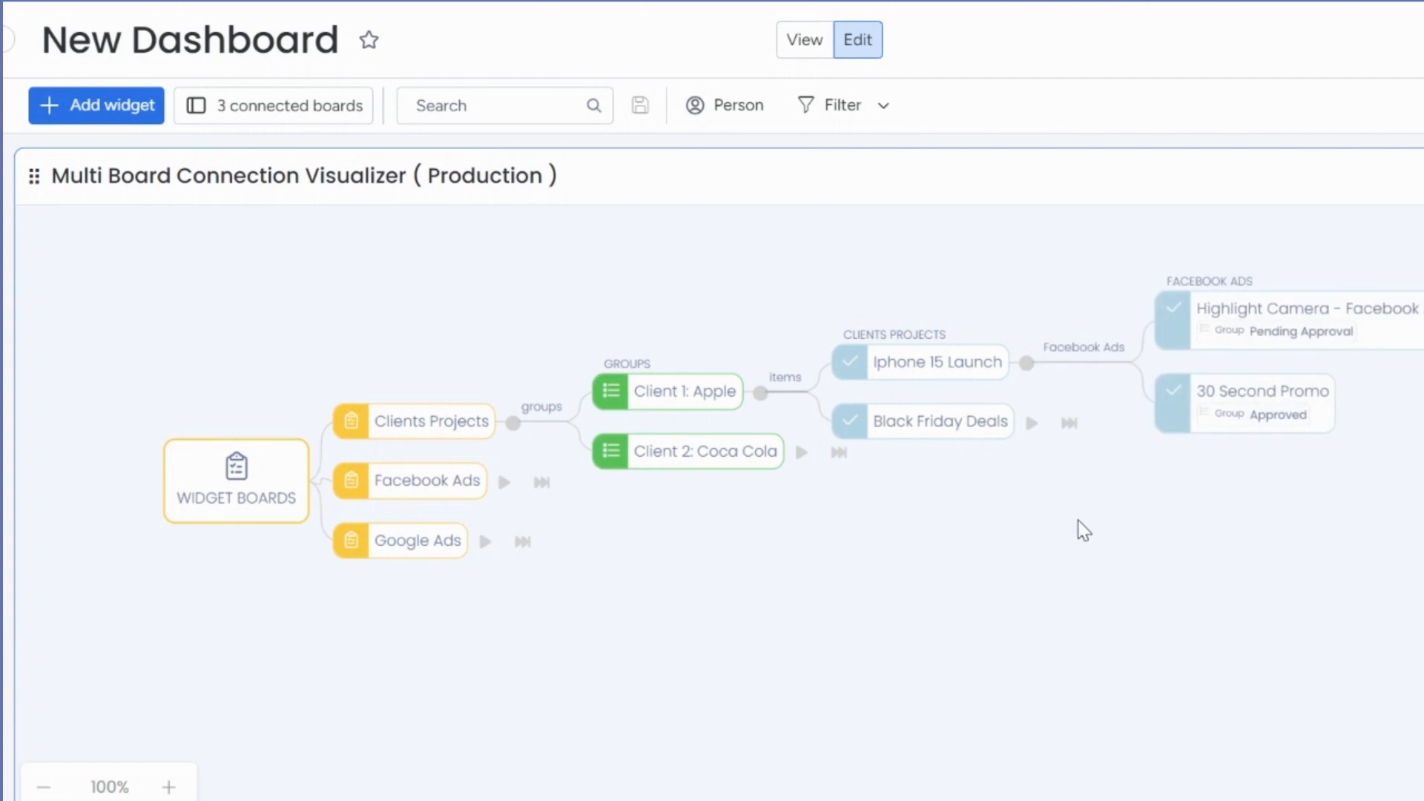